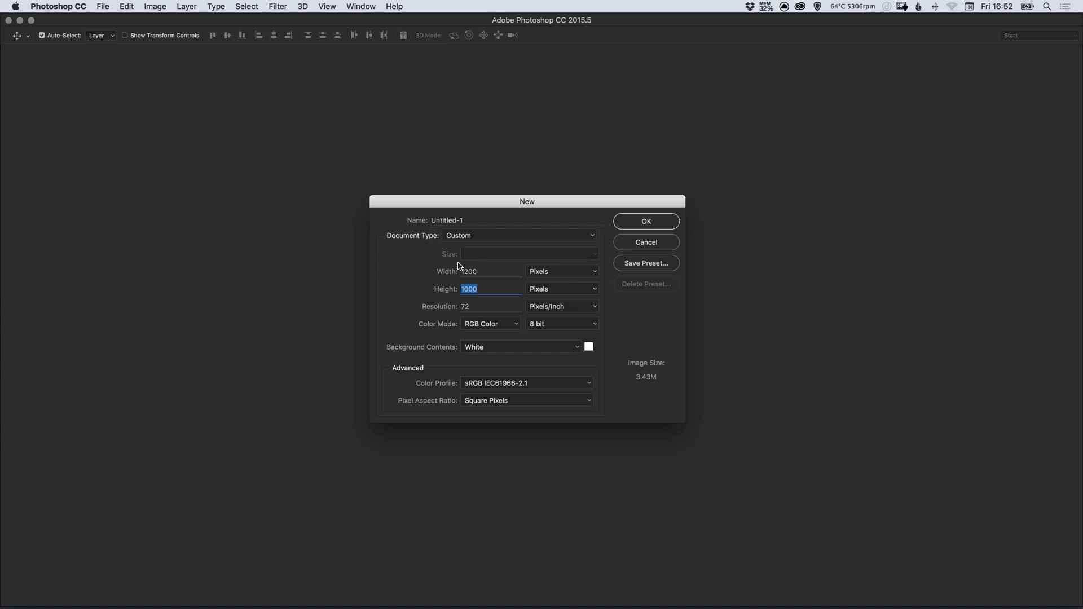
pyautogui.moveTo(396, 284)
pyautogui.write('3000')
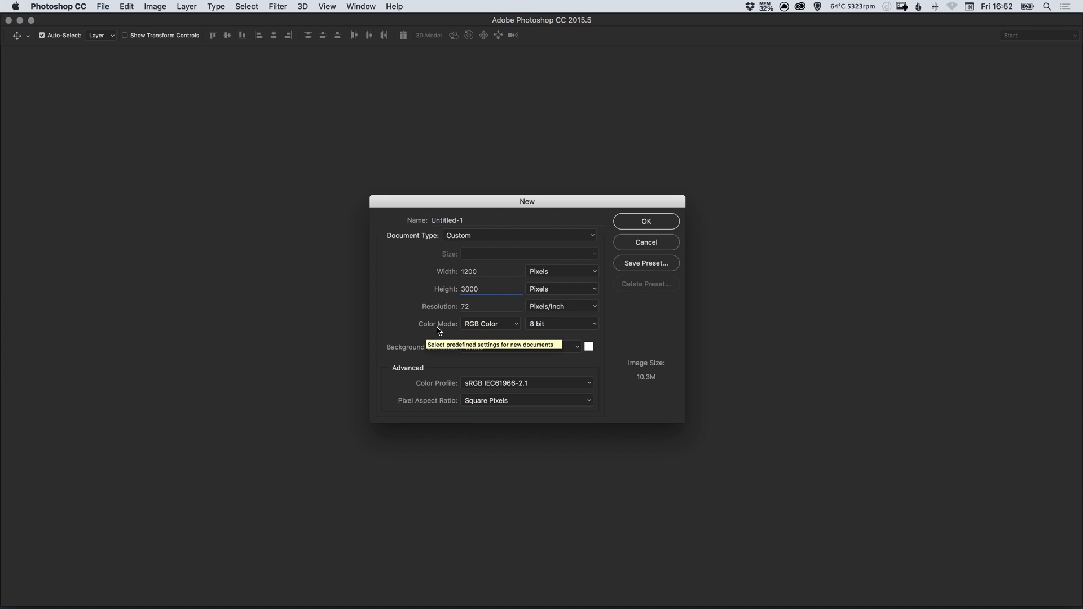
pyautogui.moveTo(429, 346)
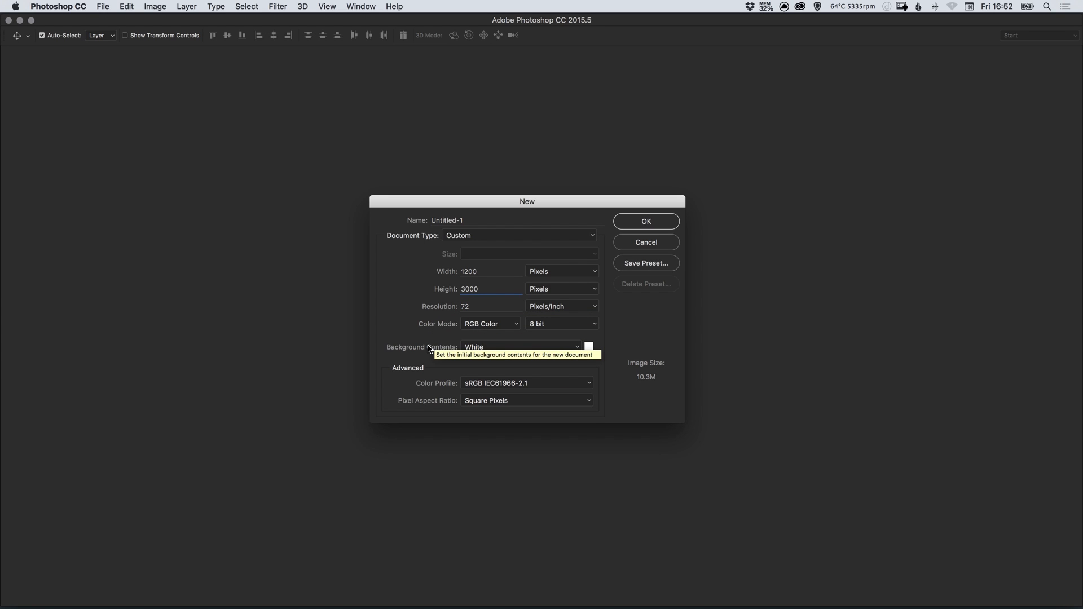
pyautogui.moveTo(644, 241)
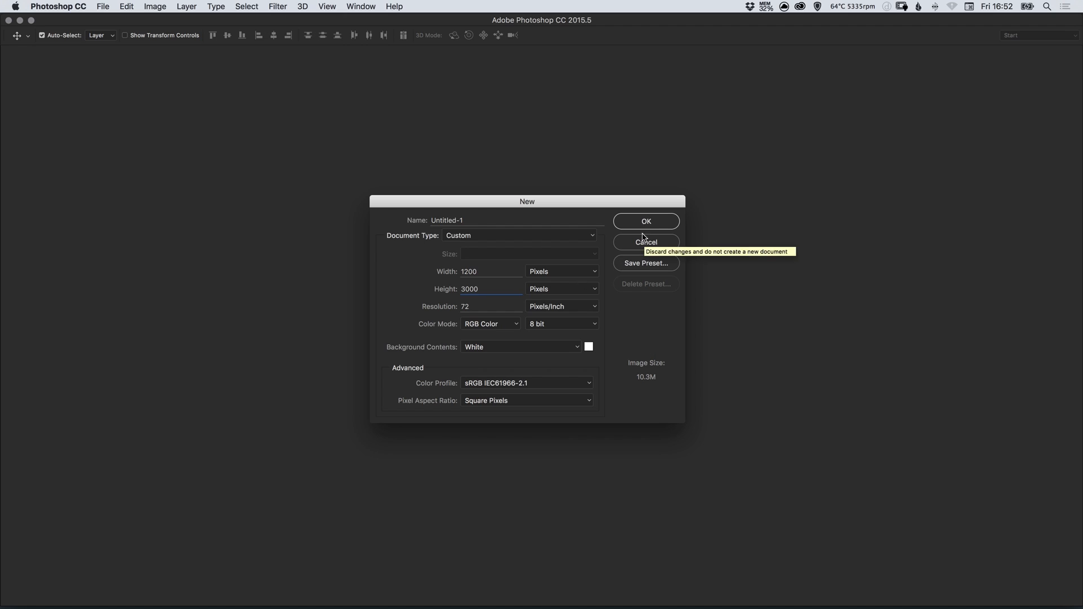
# Create the new 1200 × 3000 px white document from the New dialog
pyautogui.click(644, 222)
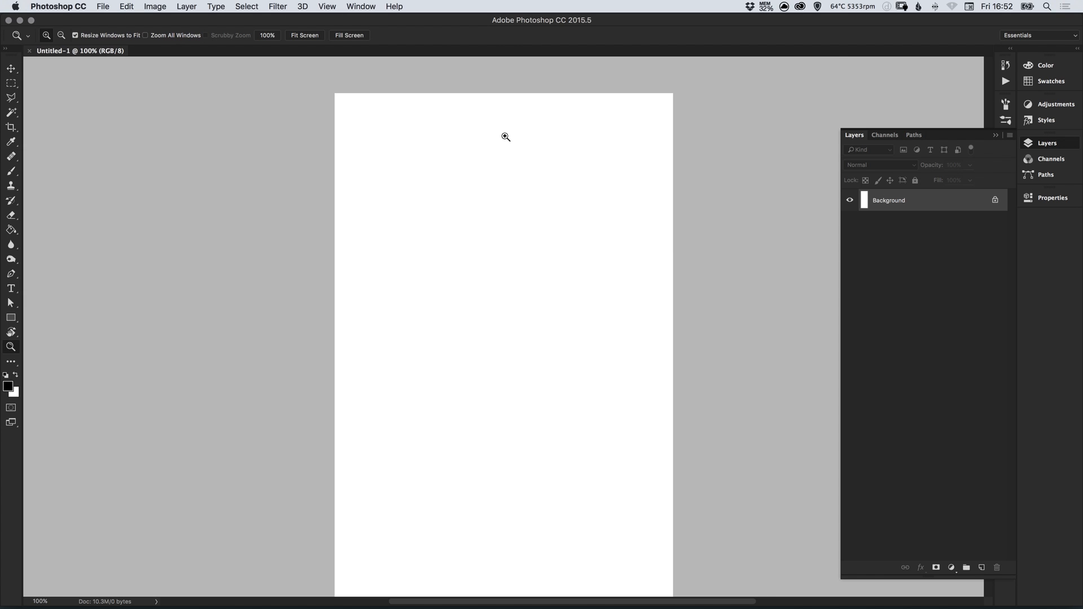
# Zoom in on the blank canvas and turn on rulers via View > Rulers
pyautogui.click(506, 136)
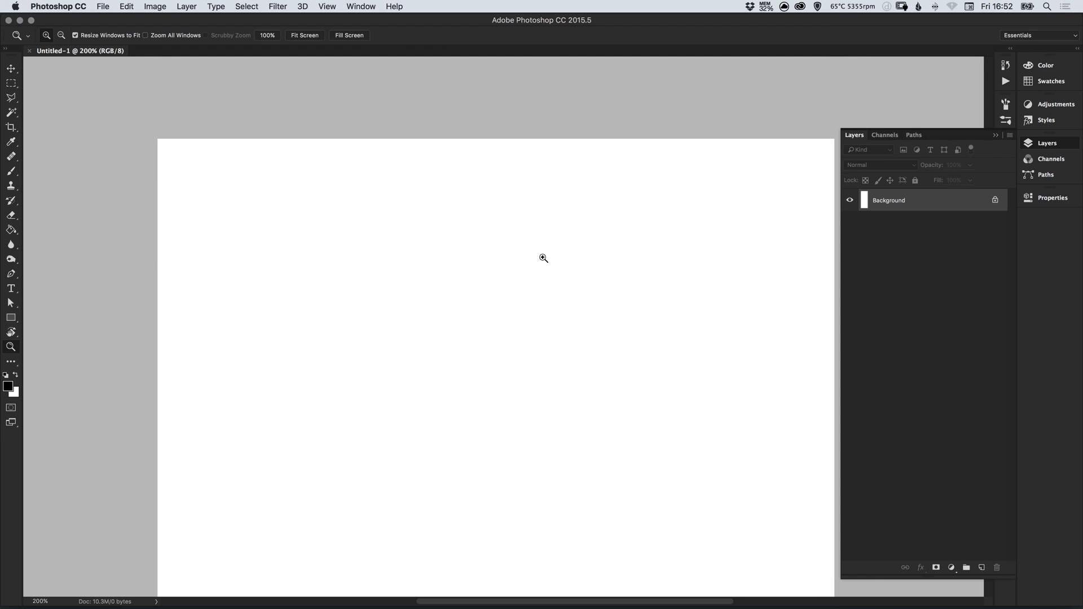
pyautogui.click(327, 7)
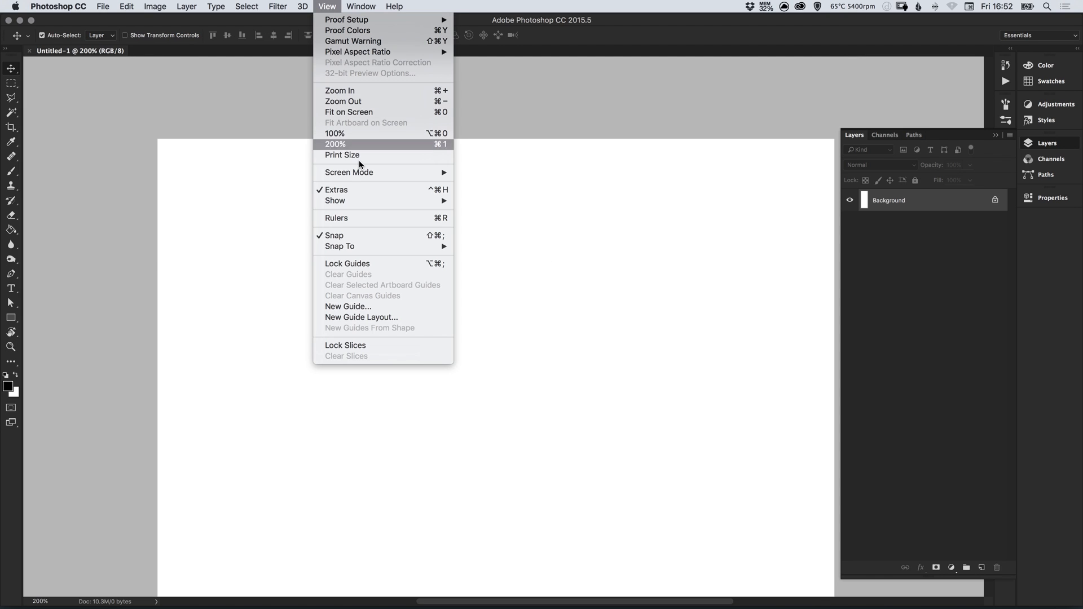
pyautogui.click(336, 217)
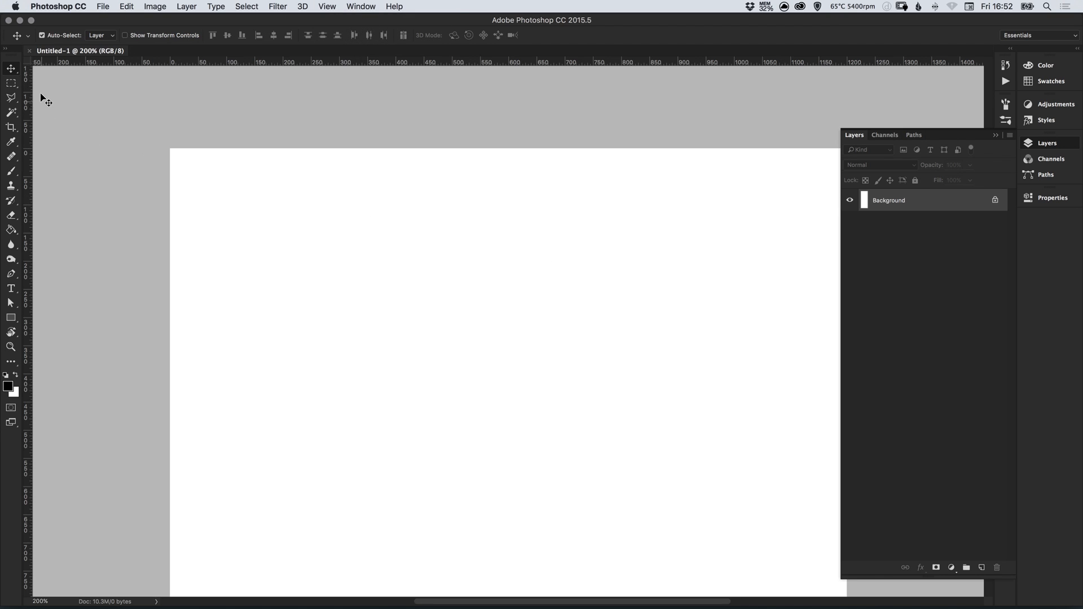
pyautogui.moveTo(39, 67)
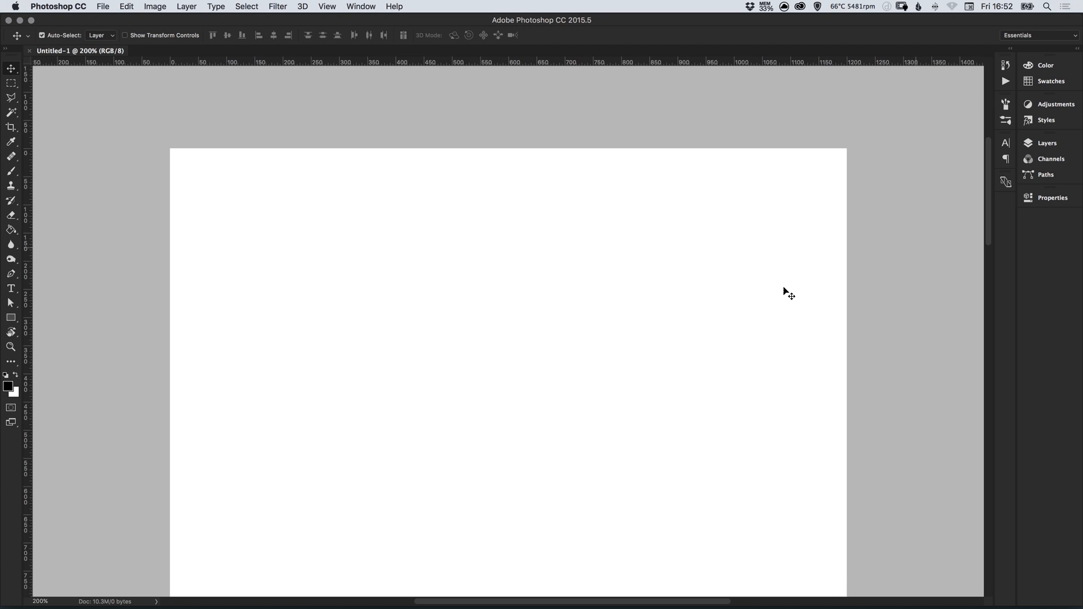
pyautogui.moveTo(30, 241)
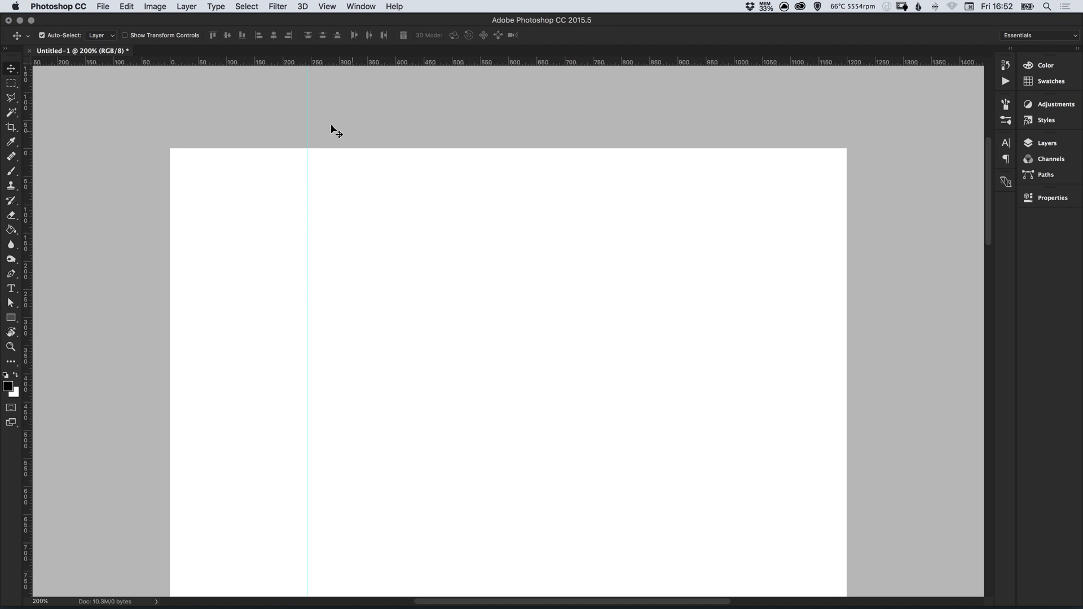
pyautogui.moveTo(375, 75)
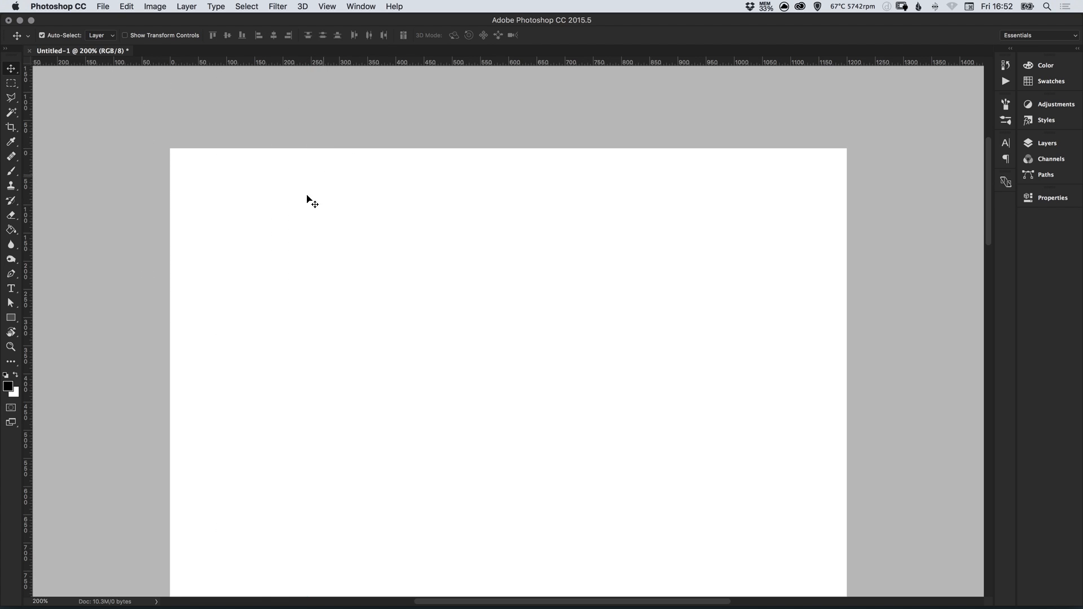
pyautogui.moveTo(284, 182)
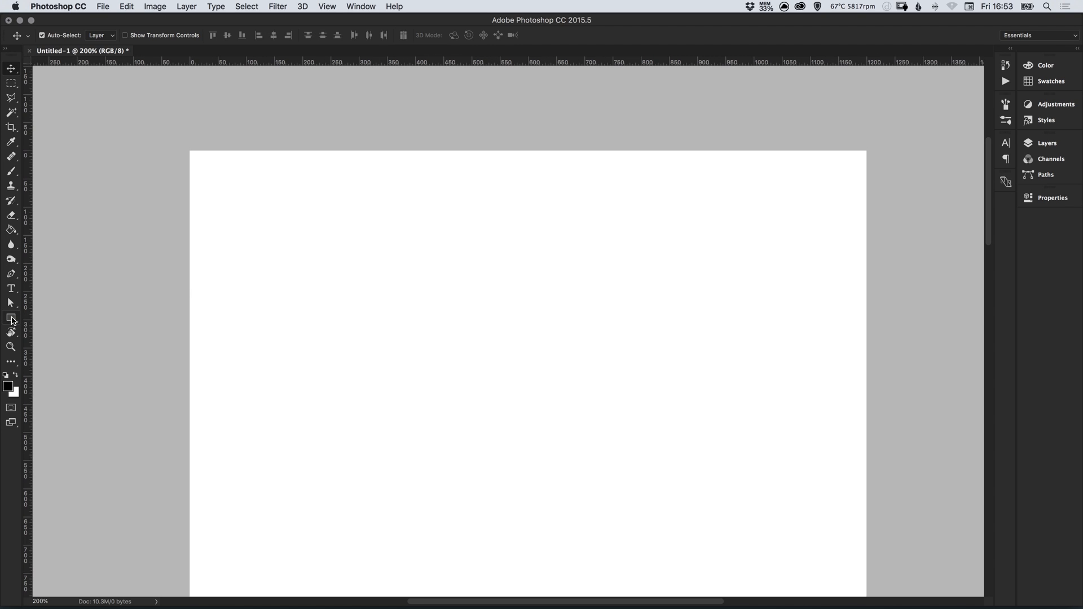
# Draw a 10 × 10 px black square at the canvas's left edge and zoom in on it
pyautogui.click(11, 317)
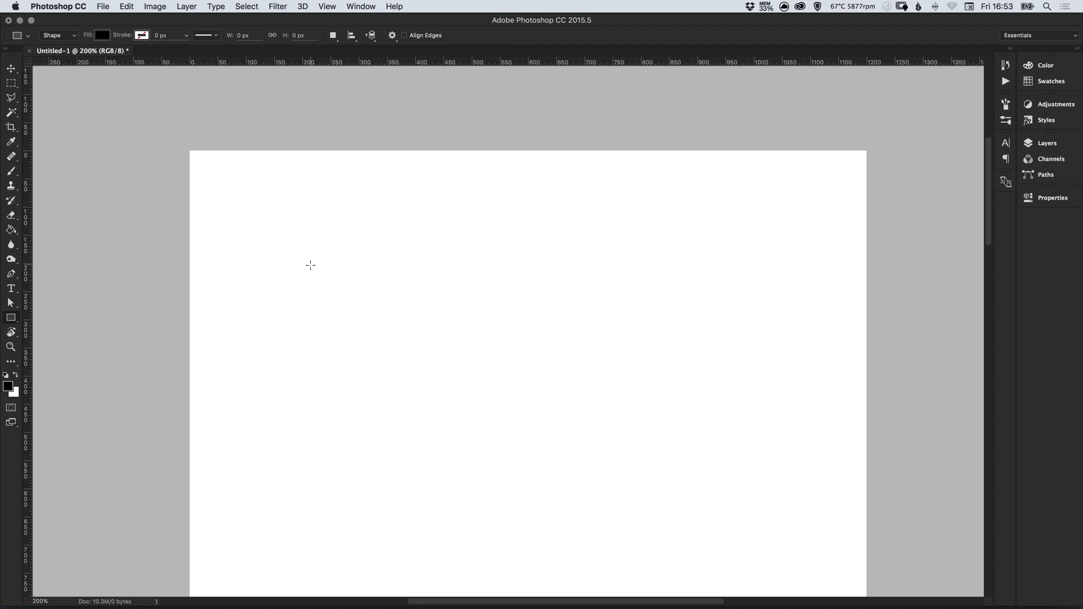
pyautogui.click(310, 264)
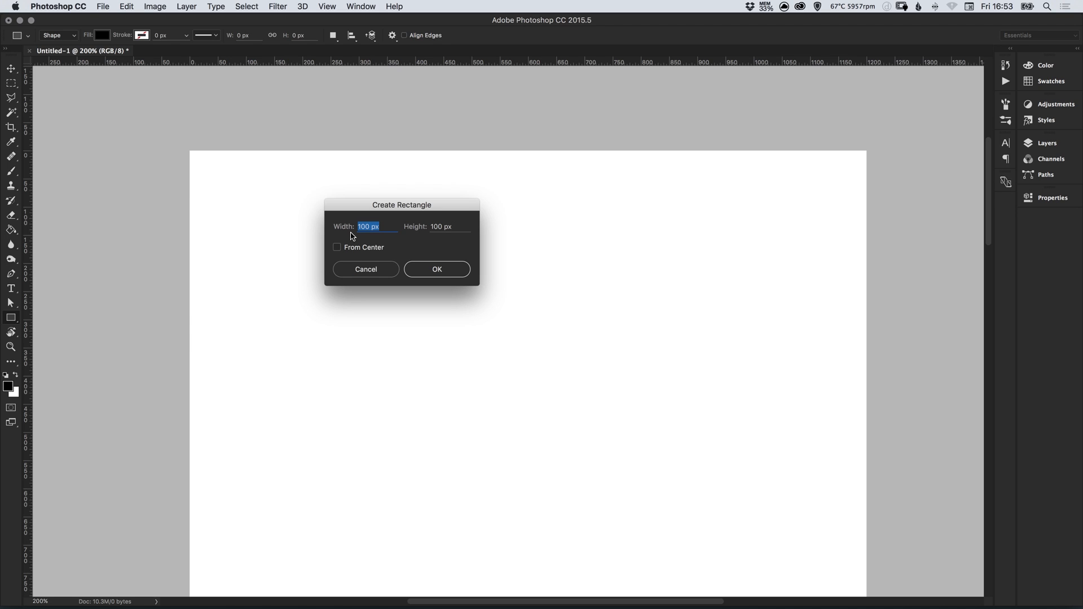
pyautogui.write('10')
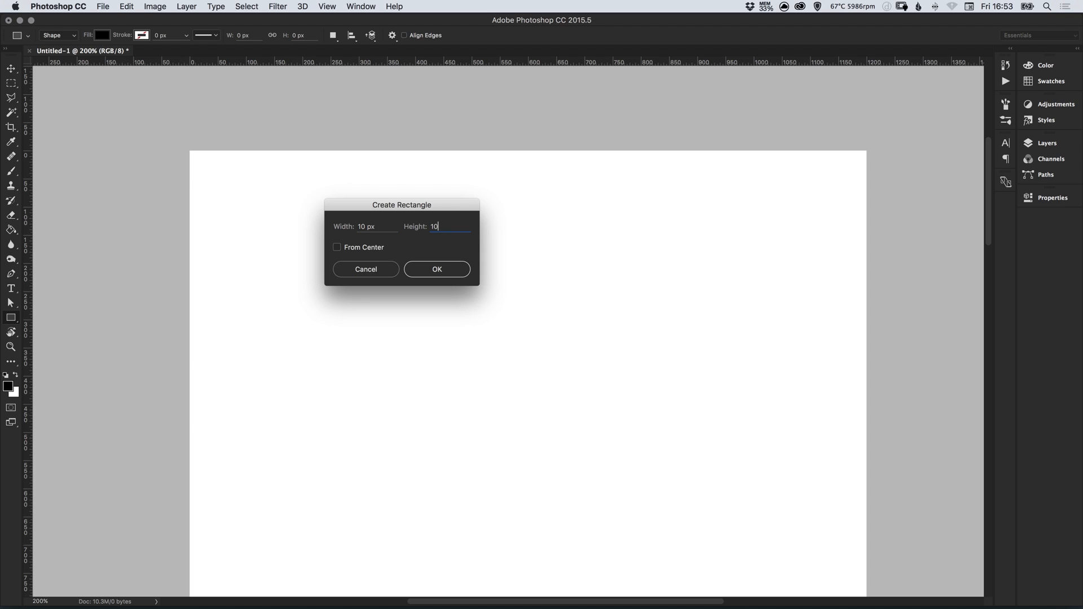
pyautogui.click(436, 269)
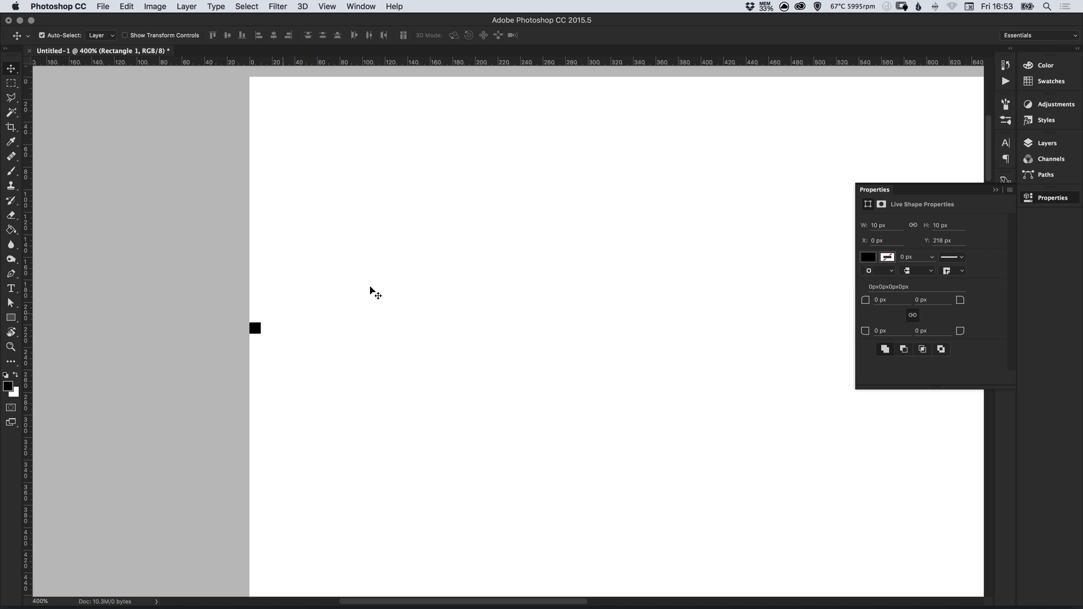
pyautogui.click(11, 347)
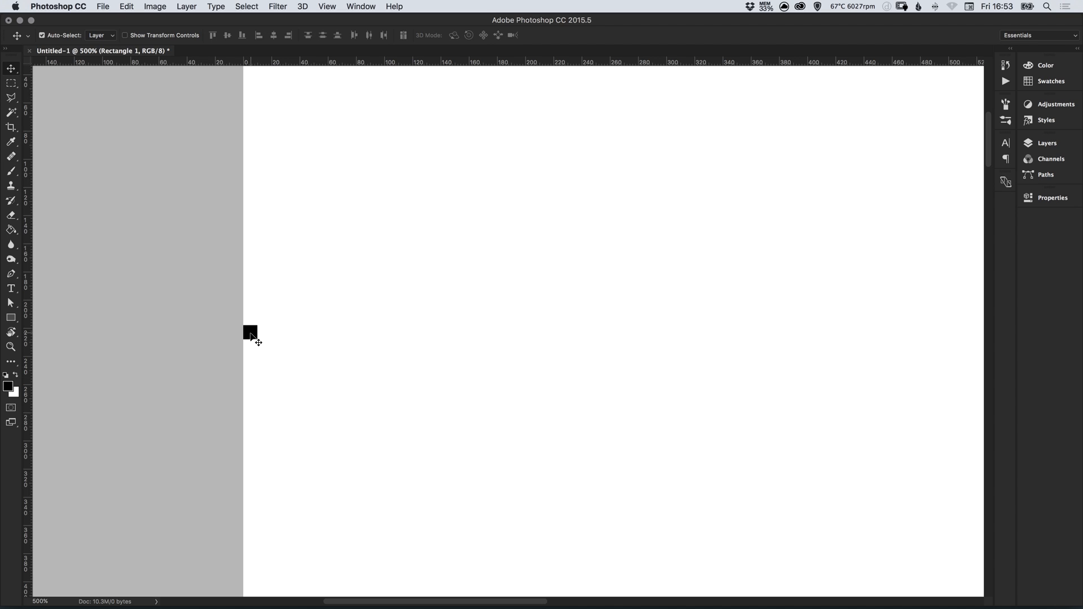
pyautogui.moveTo(54, 334)
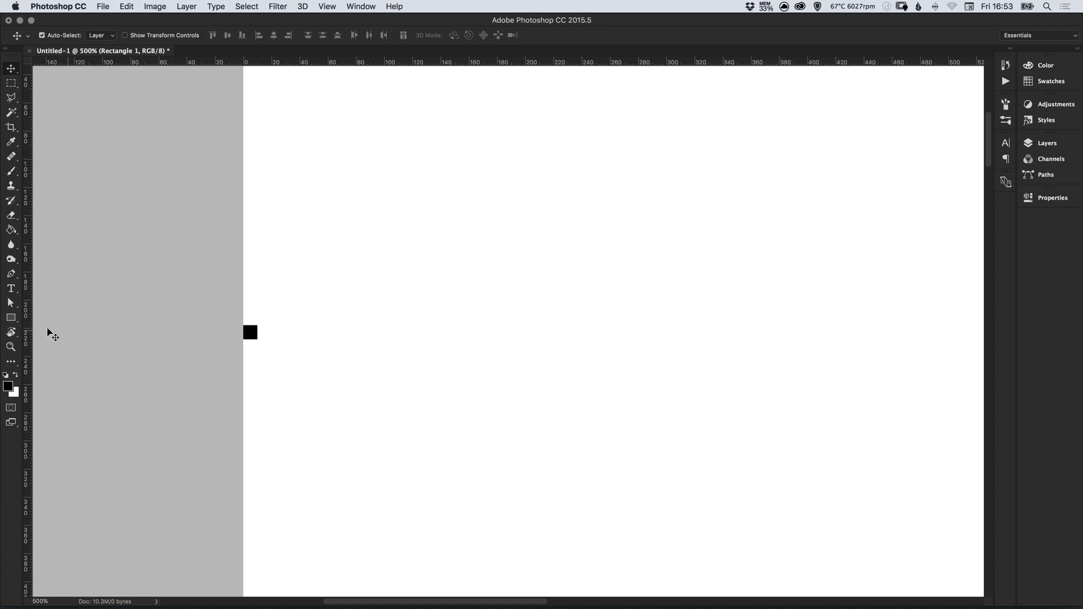
# Draw an 80 × 80 px square beside the black one and fill it crimson red
pyautogui.click(11, 318)
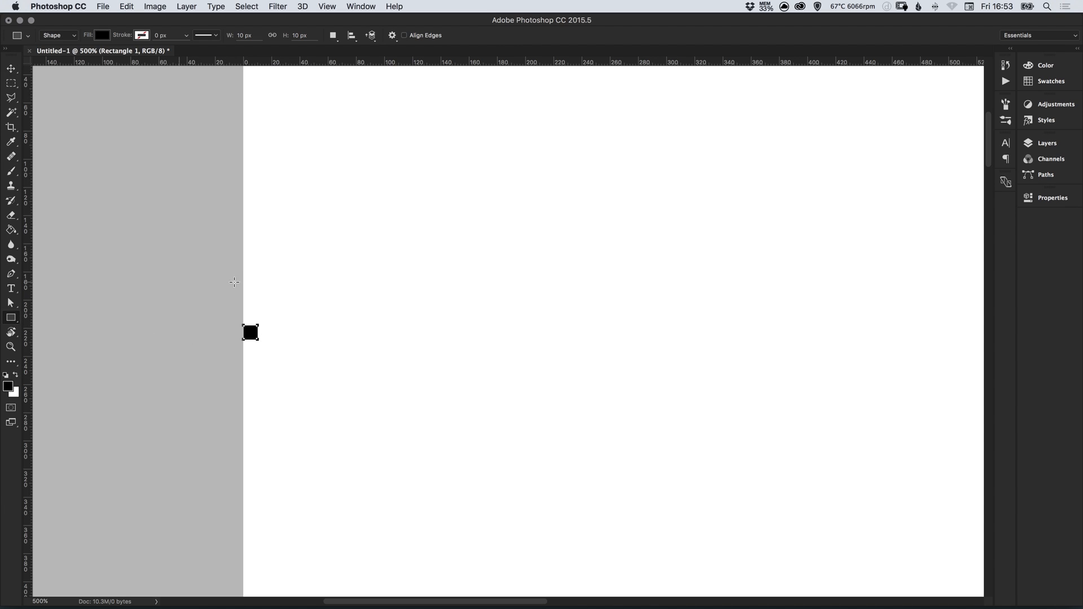
pyautogui.click(249, 332)
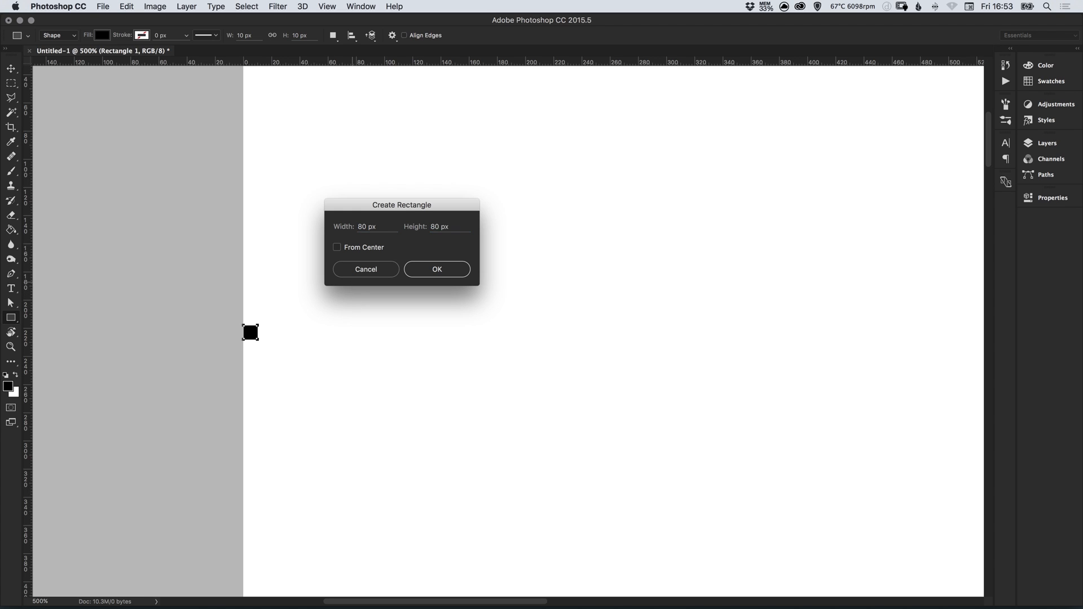
pyautogui.click(436, 269)
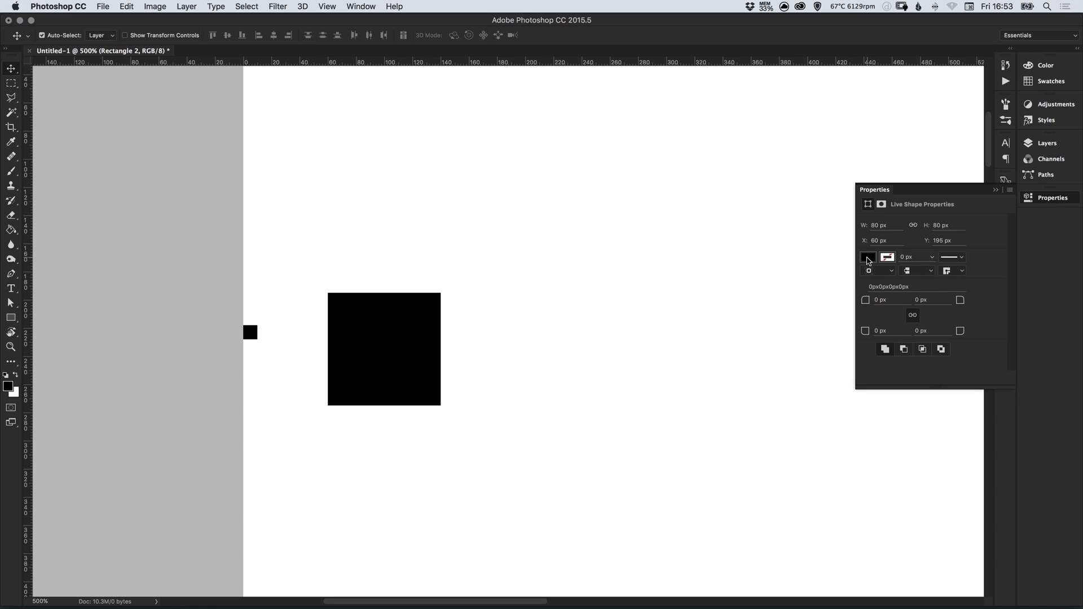
pyautogui.click(868, 256)
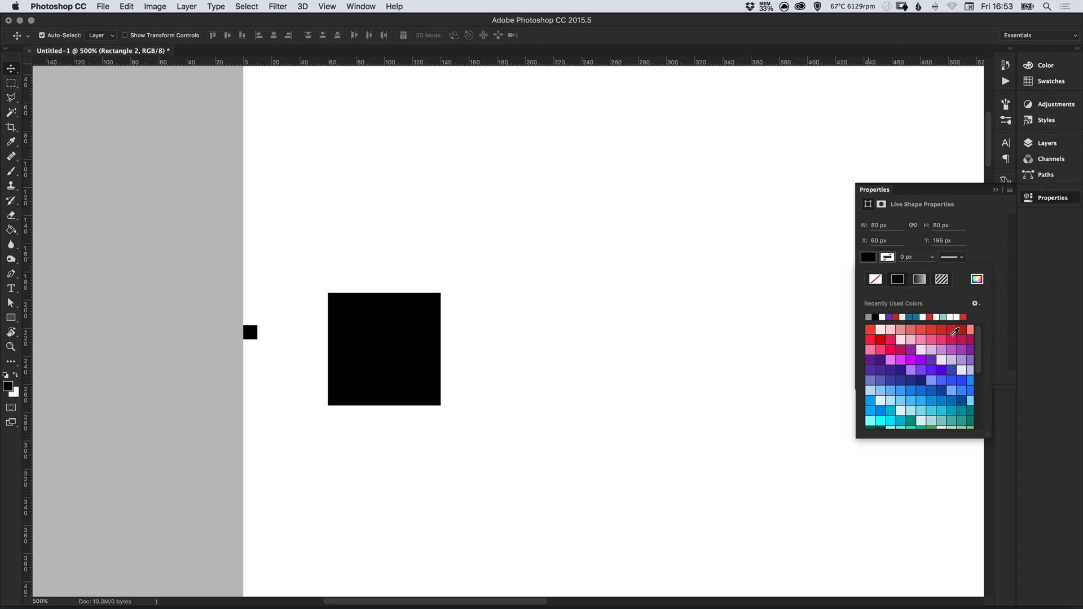
pyautogui.click(956, 330)
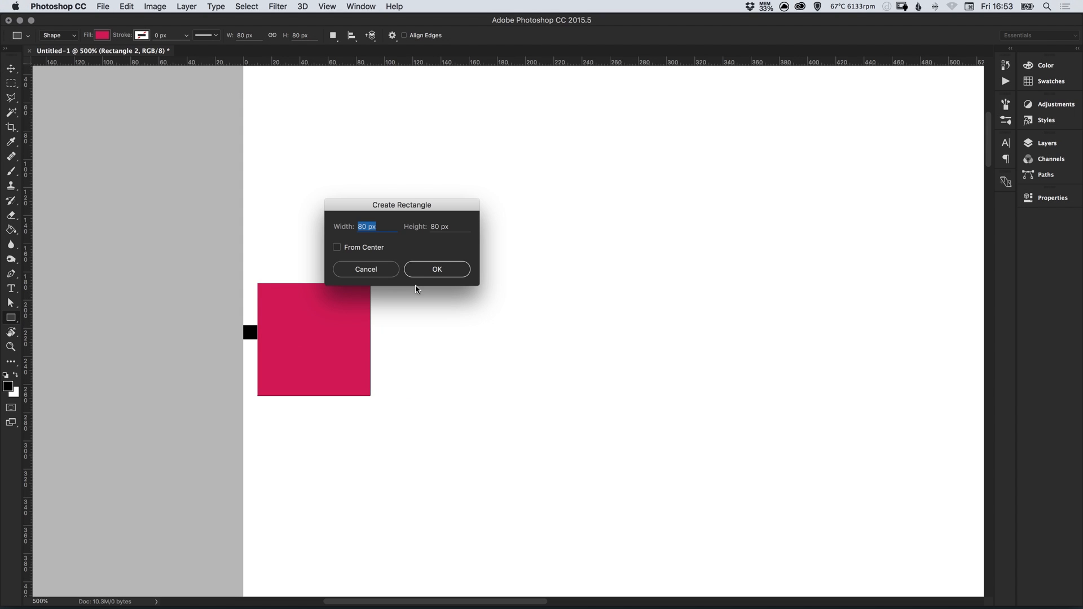
# Draw a 20 × 20 px square next to the crimson one and fill it blue
pyautogui.write('20')
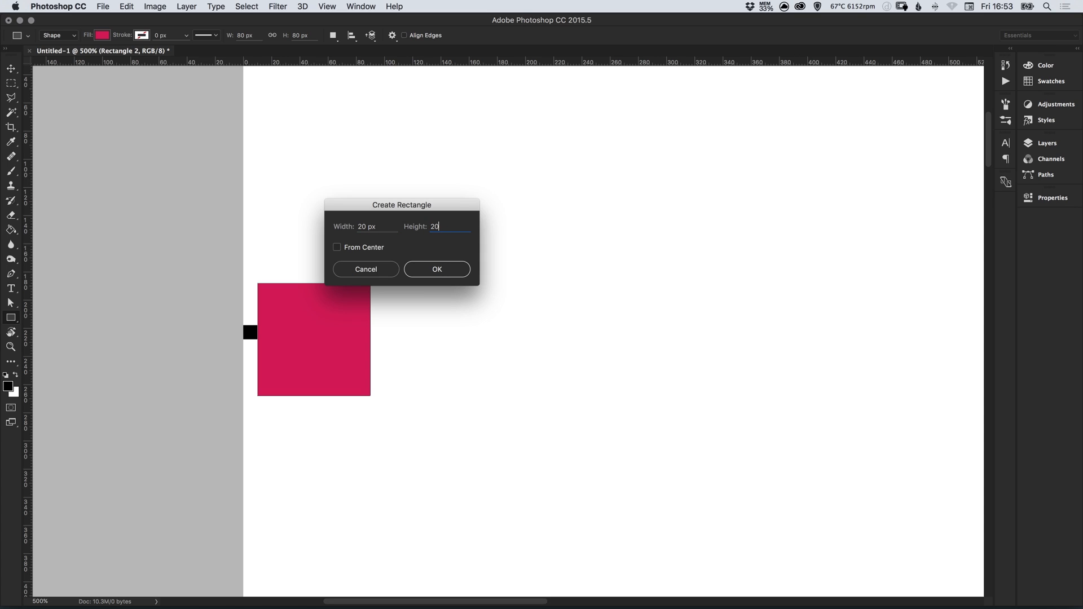
pyautogui.click(436, 269)
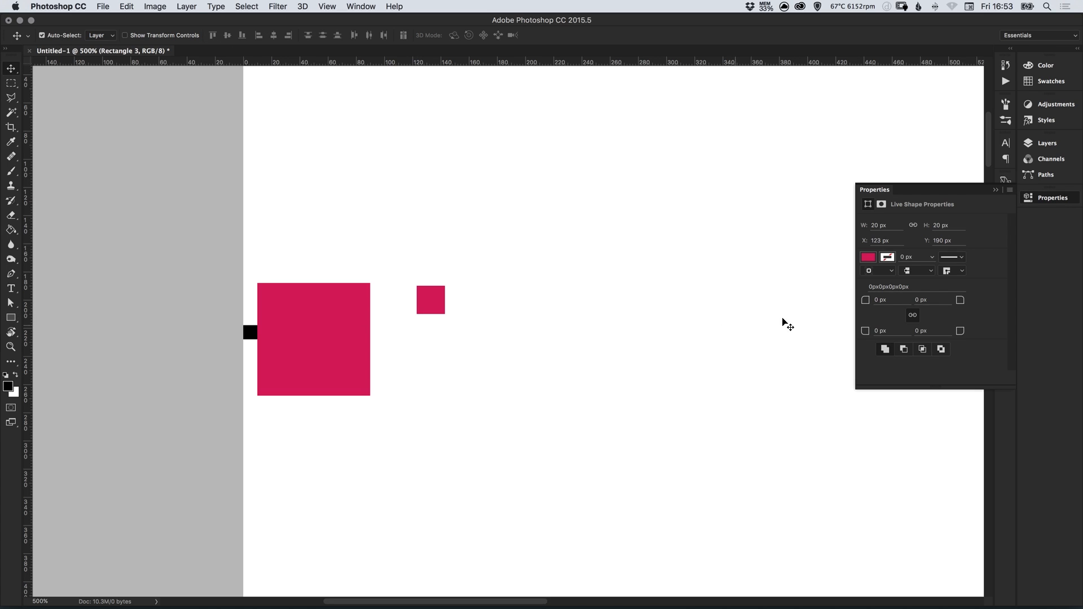
pyautogui.click(868, 256)
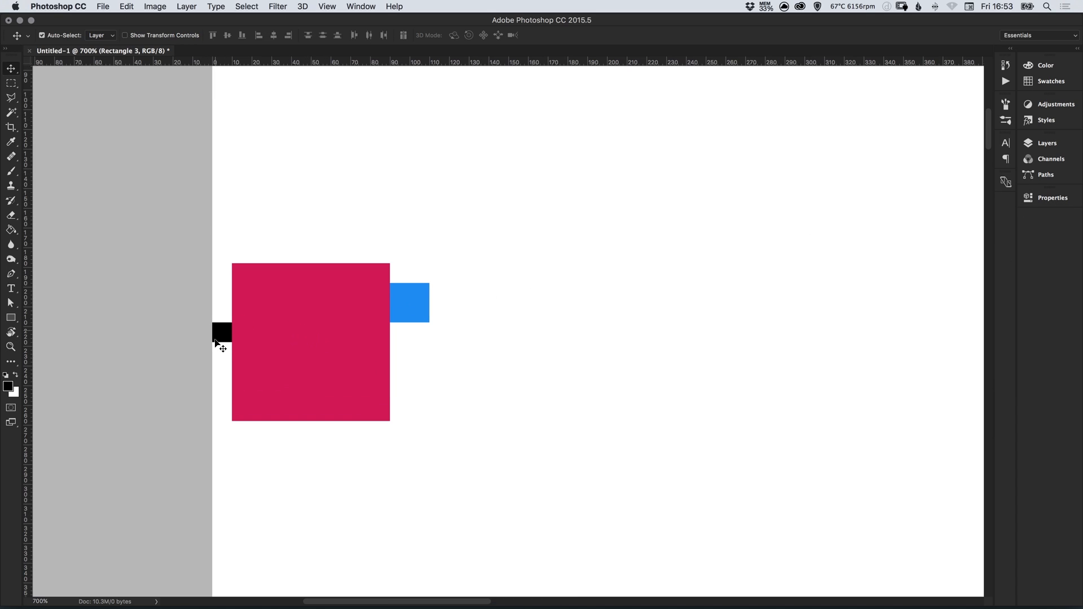
pyautogui.moveTo(249, 344)
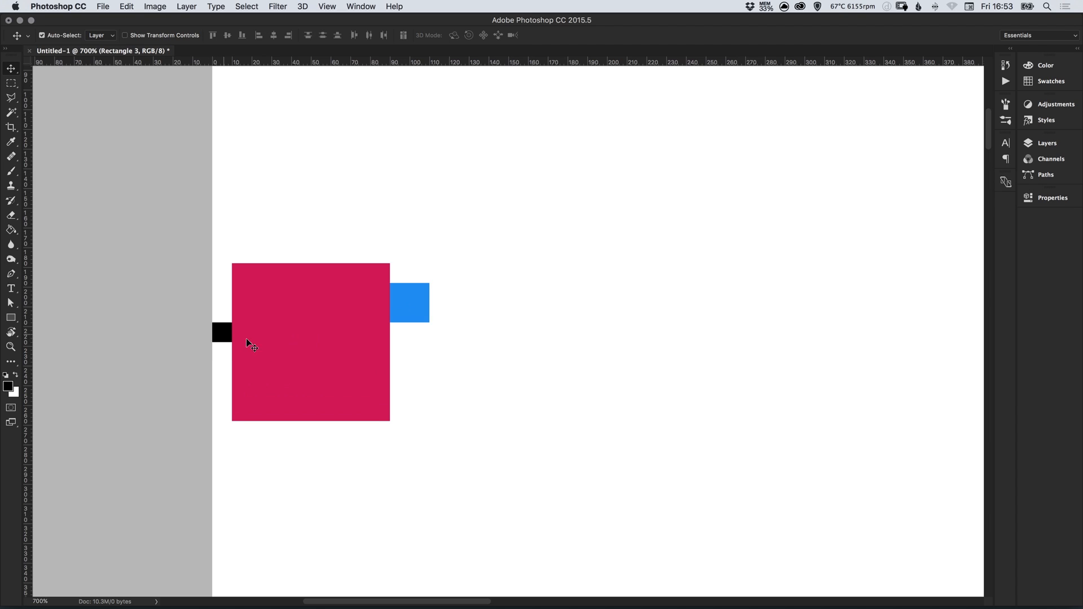
pyautogui.moveTo(309, 344)
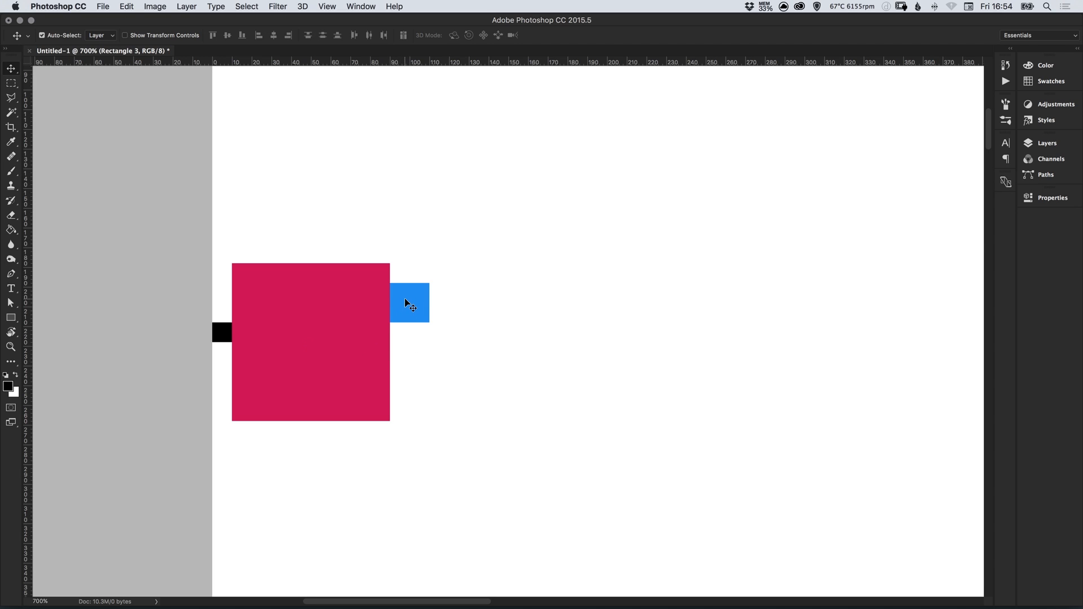
pyautogui.moveTo(410, 307)
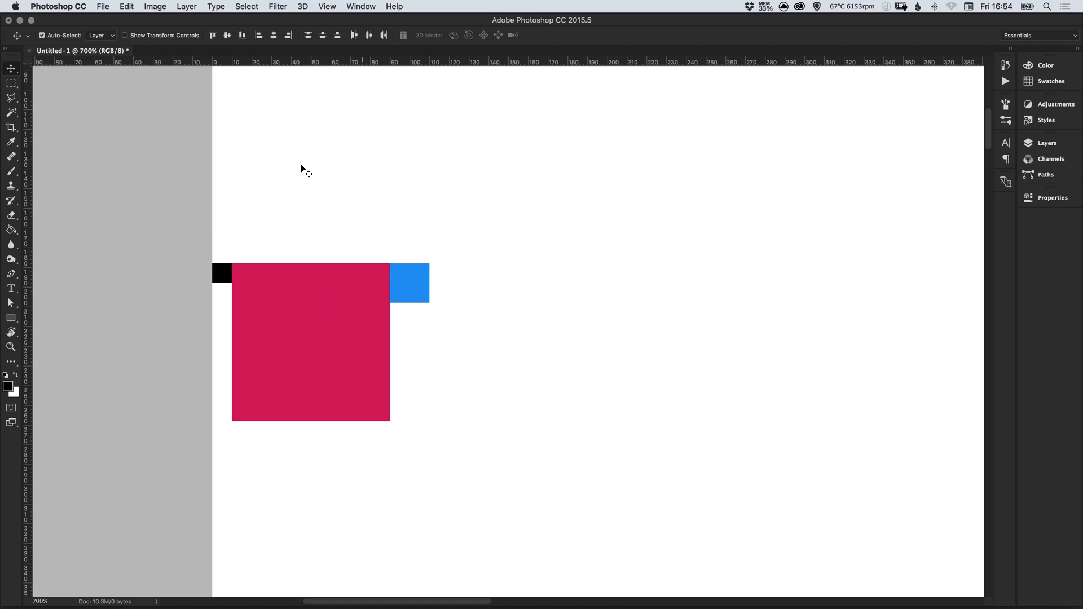
pyautogui.moveTo(358, 250)
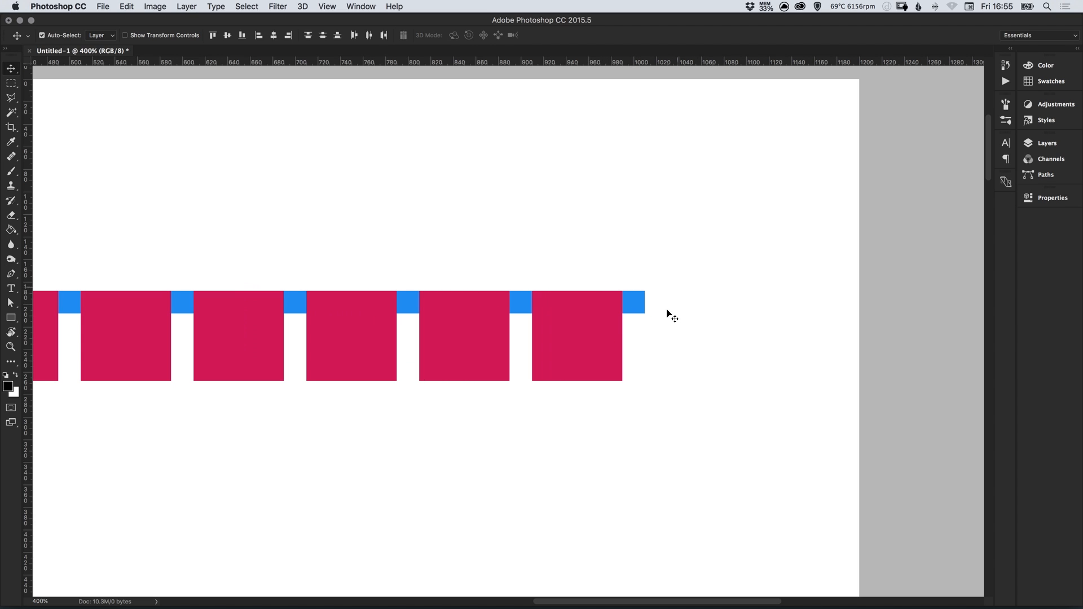
pyautogui.moveTo(654, 300)
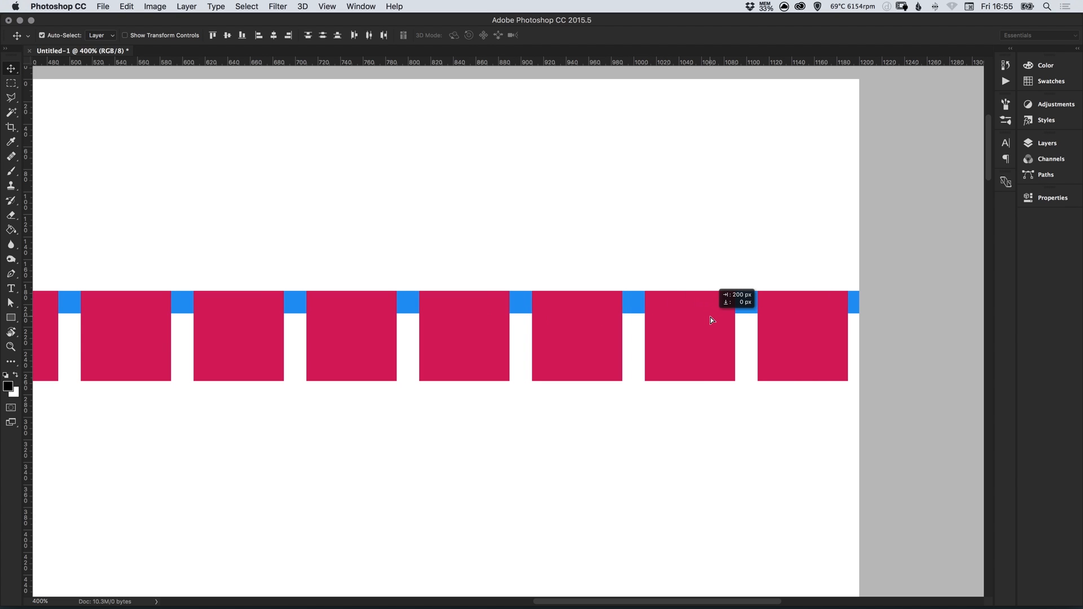
pyautogui.moveTo(834, 289)
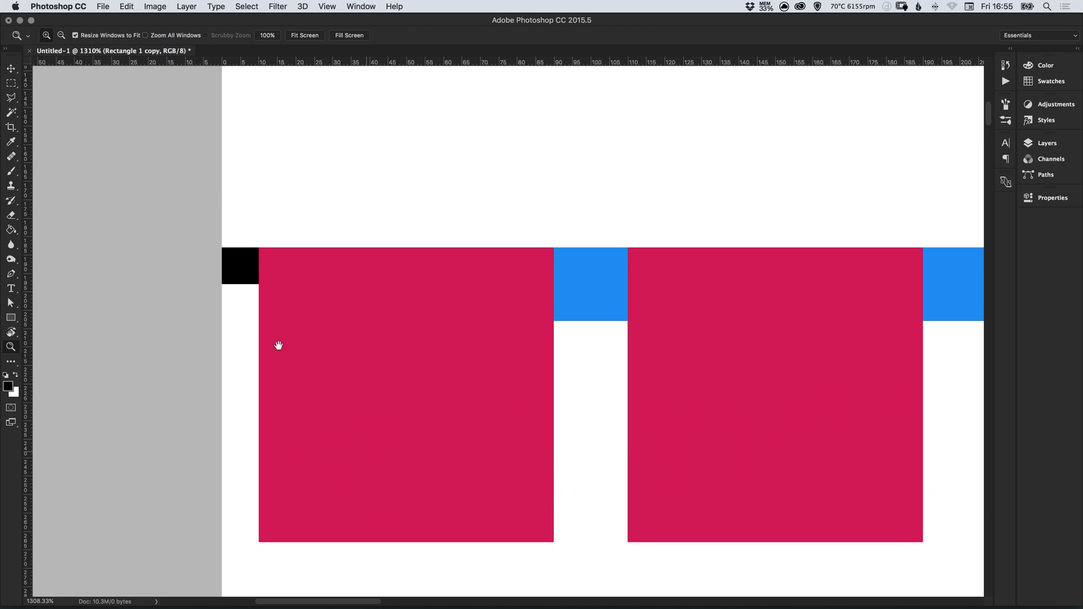
# Drag vertical guides snapped to each pink square's left and right edges across the row
pyautogui.click(11, 50)
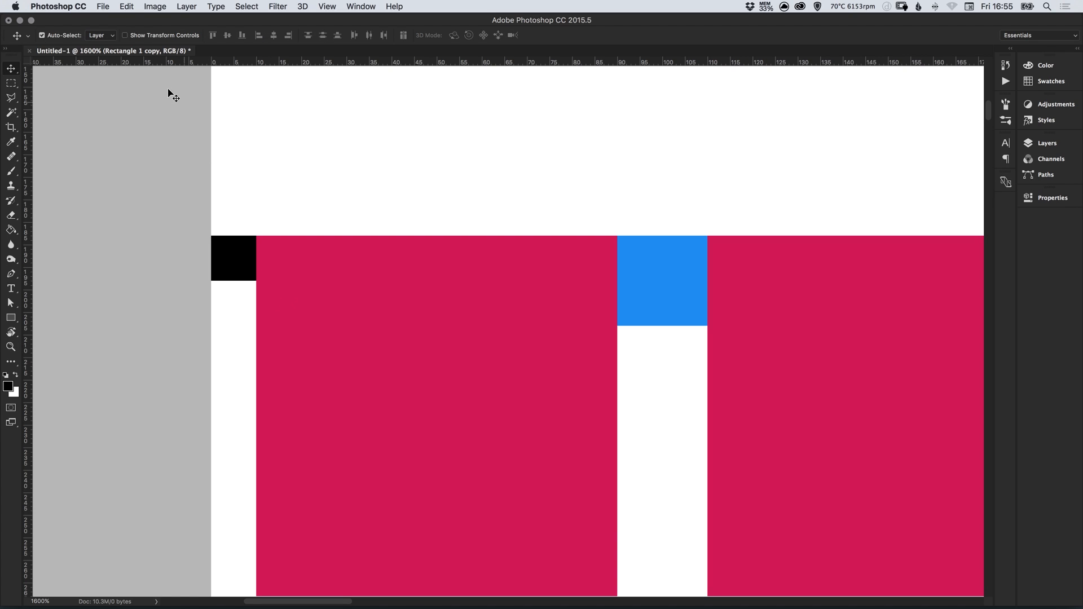
pyautogui.moveTo(30, 305)
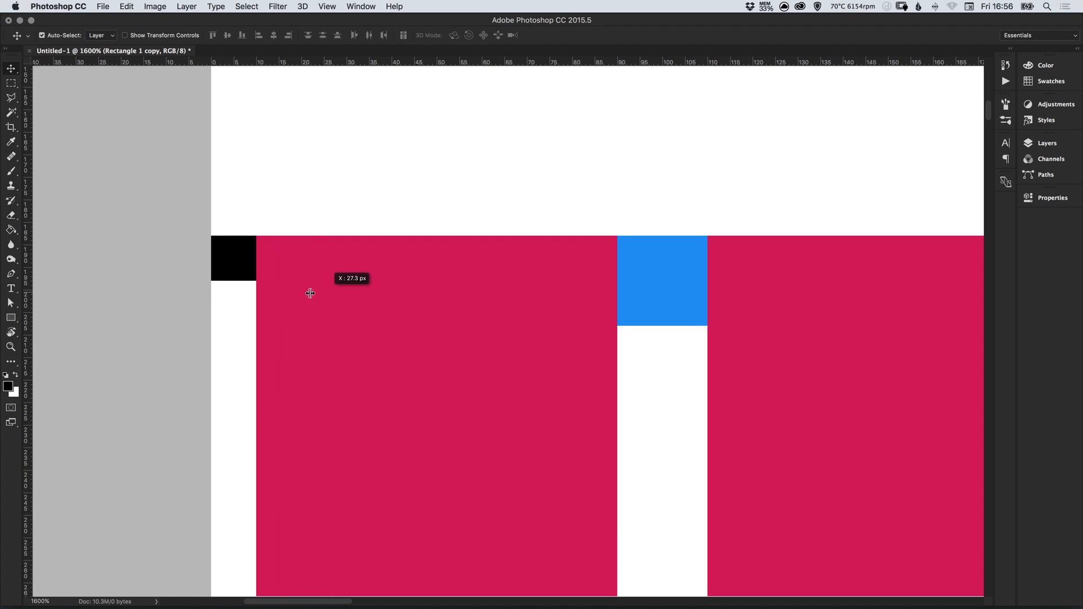
pyautogui.moveTo(441, 291)
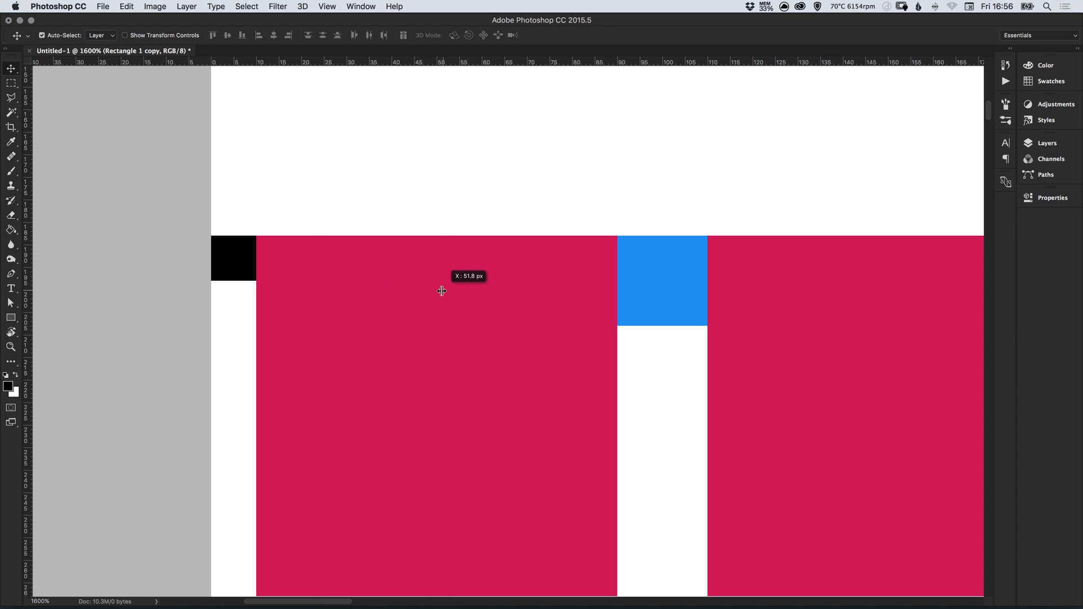
pyautogui.moveTo(62, 327)
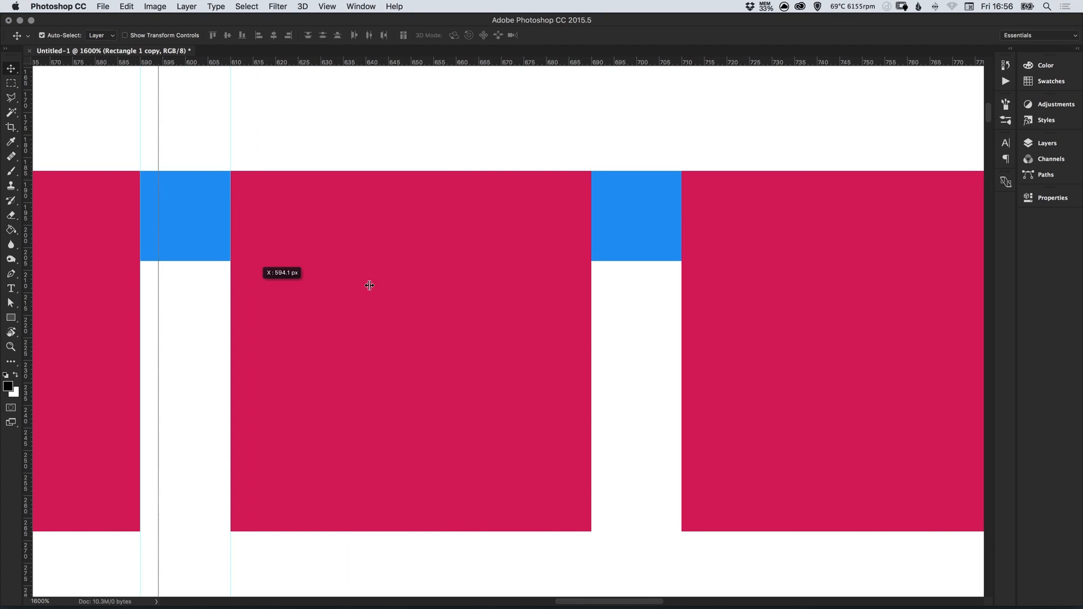
pyautogui.hscroll(3)
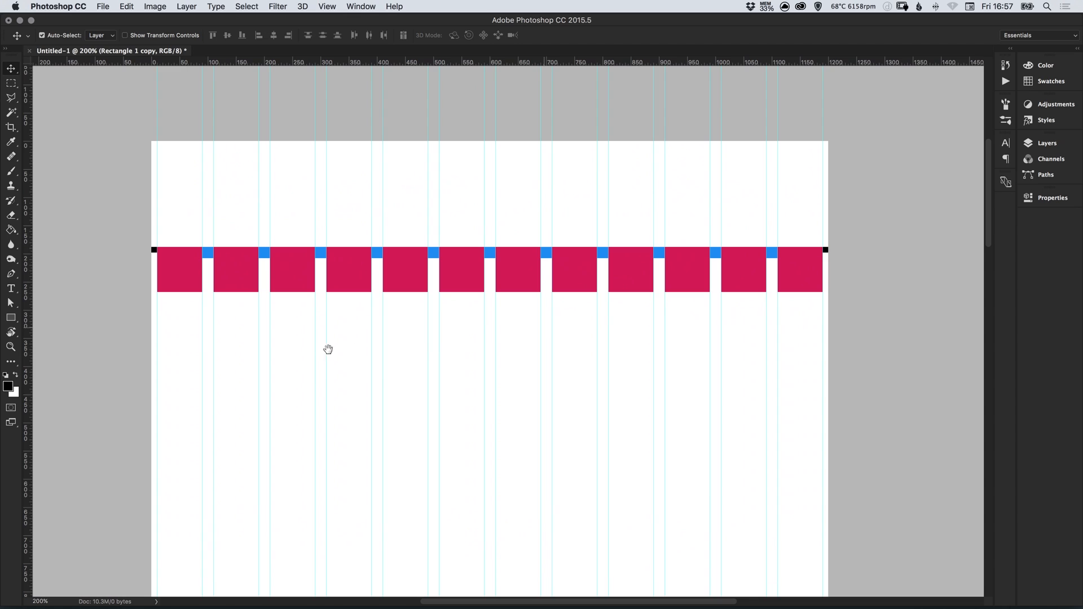
pyautogui.moveTo(687, 346)
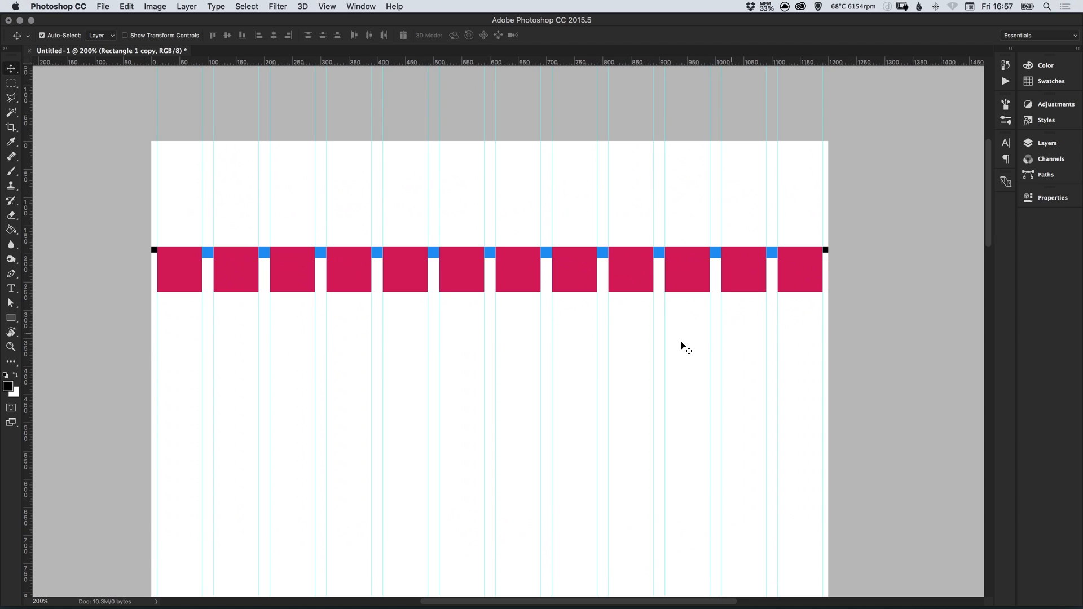
pyautogui.moveTo(732, 344)
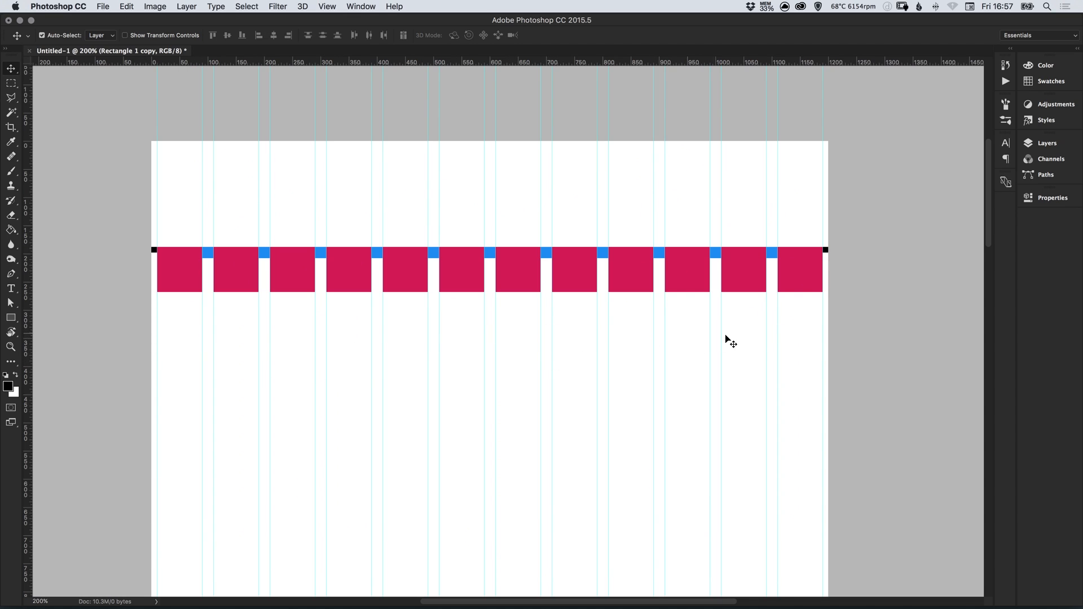
pyautogui.moveTo(247, 234)
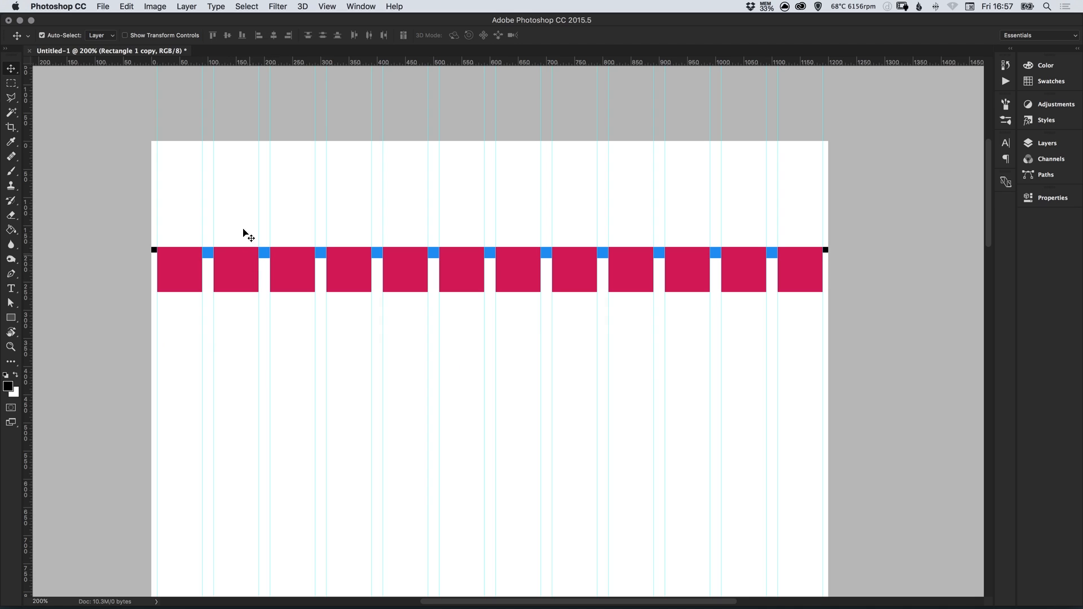
pyautogui.moveTo(320, 25)
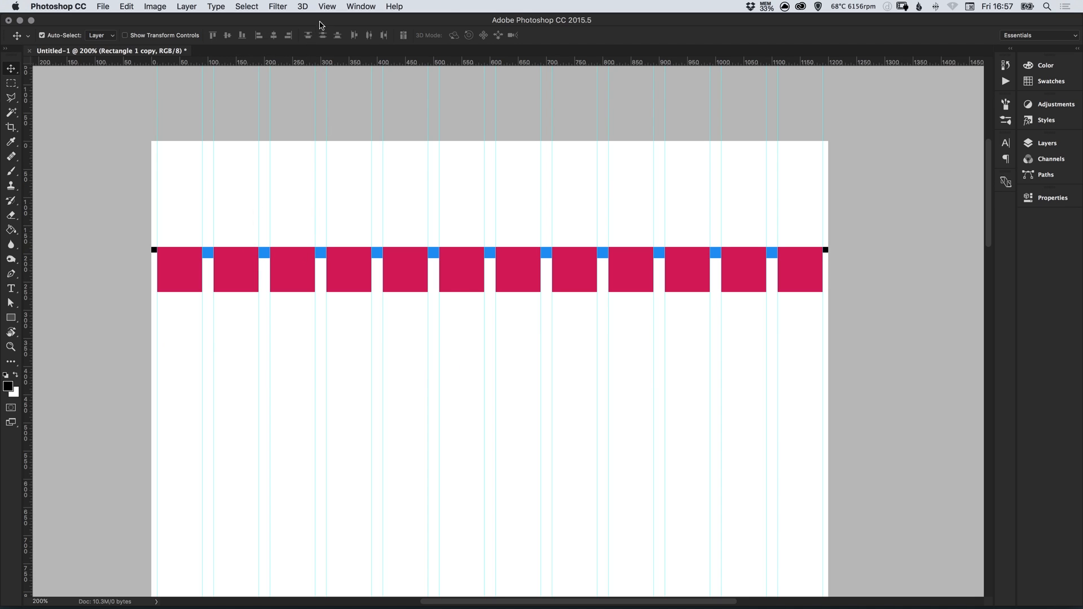
pyautogui.click(327, 7)
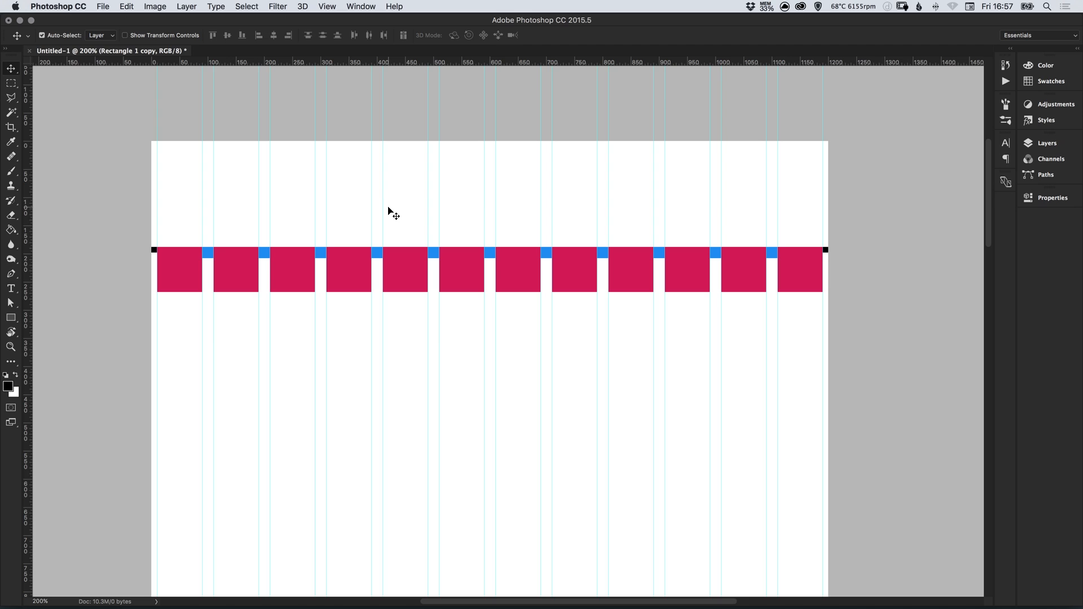
pyautogui.moveTo(839, 211)
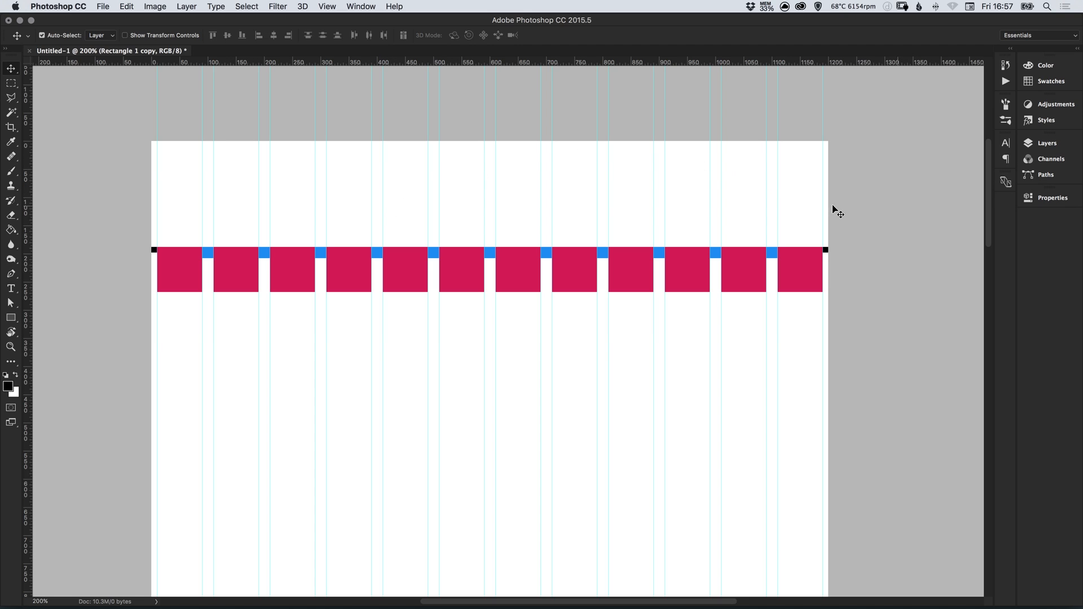
pyautogui.moveTo(876, 345)
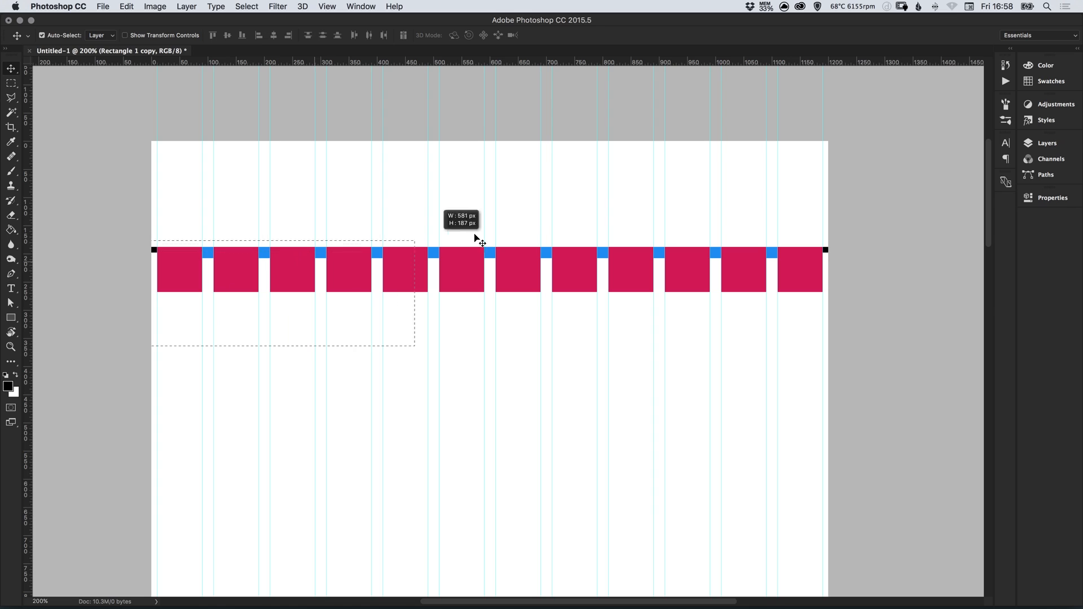
# Delete all rectangle shape layers in the Layers panel, leaving the white background with guides
pyautogui.click(1047, 143)
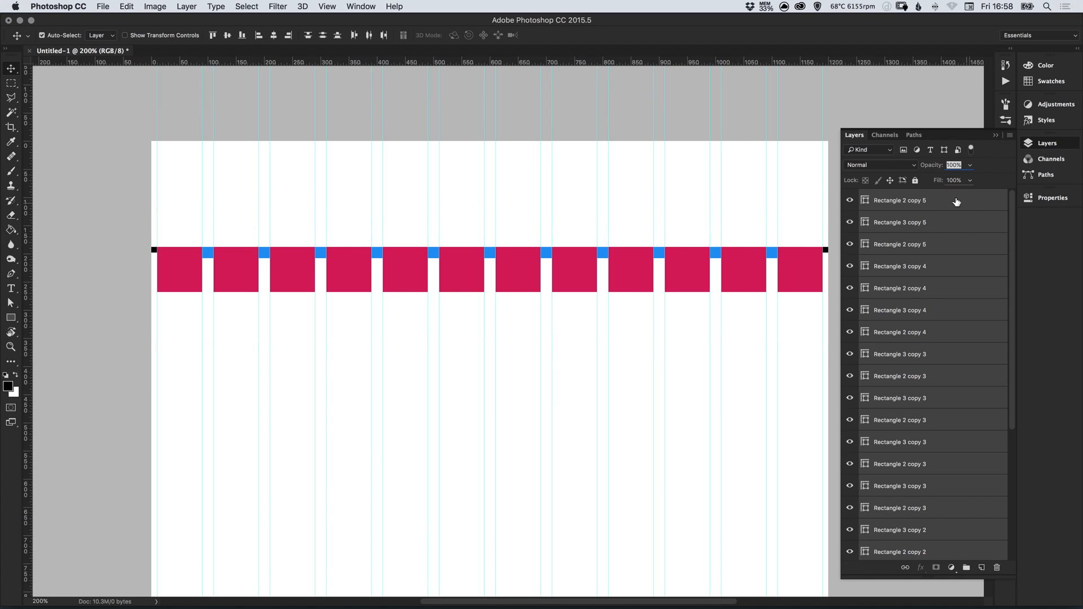
pyautogui.moveTo(1040, 149)
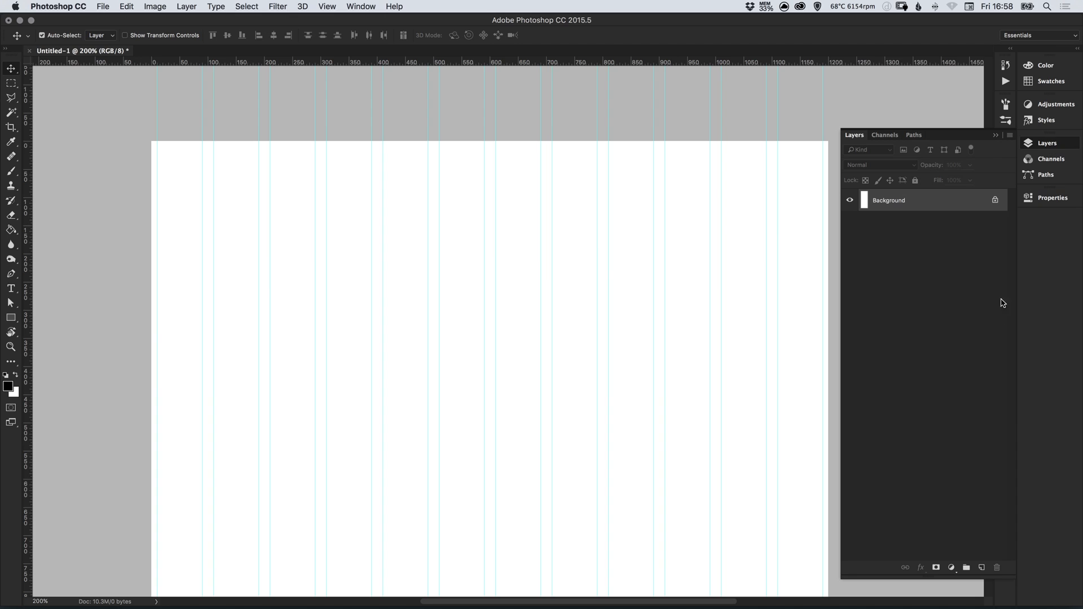
pyautogui.click(995, 134)
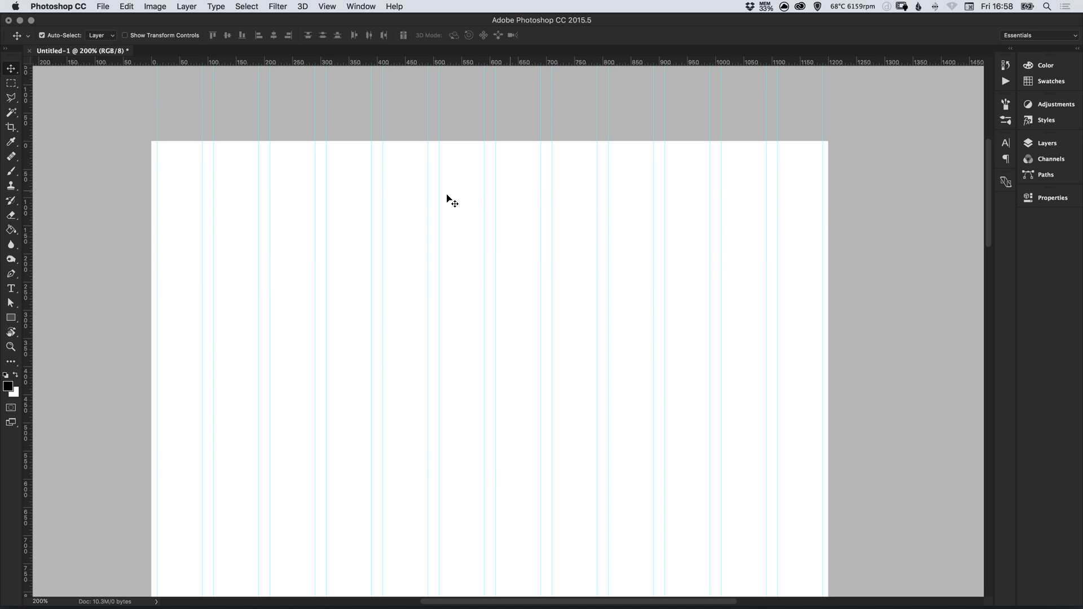
pyautogui.moveTo(457, 362)
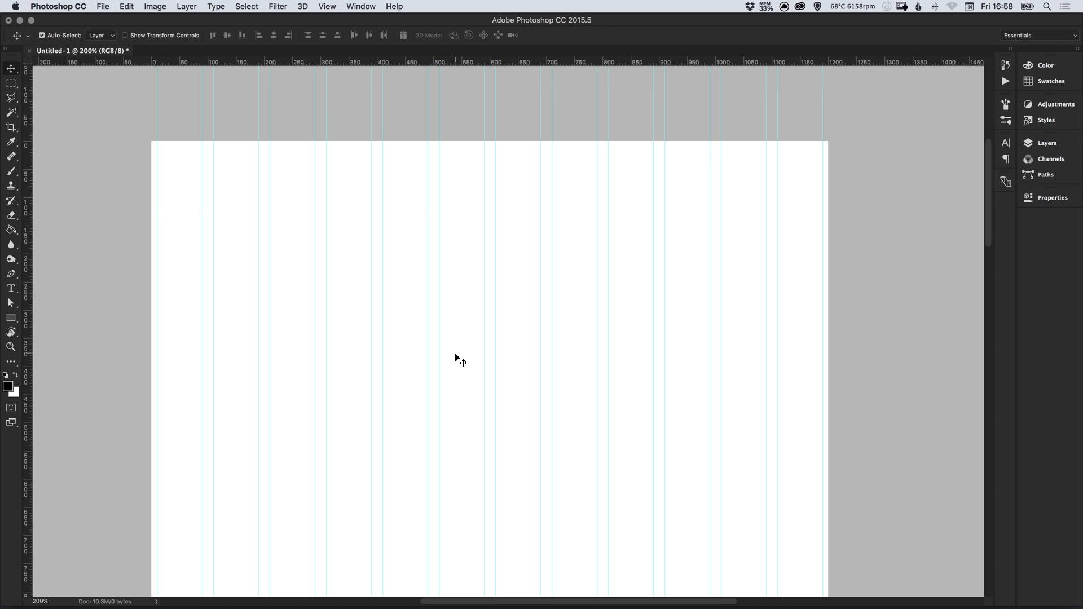
pyautogui.moveTo(467, 326)
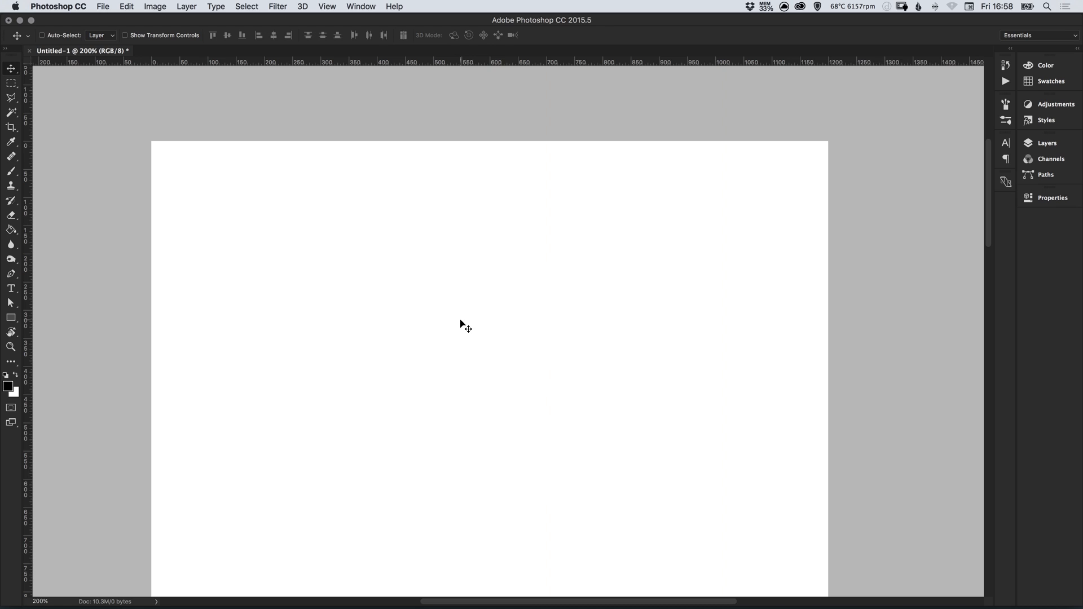
# Lock the column guides with View > Lock Guides
pyautogui.click(326, 7)
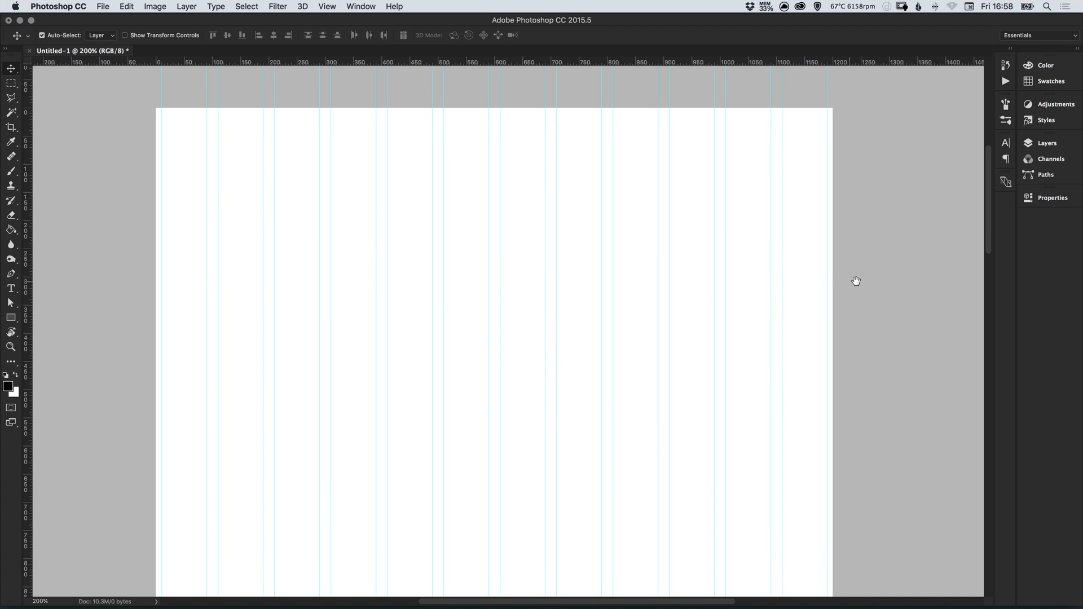
pyautogui.moveTo(890, 279)
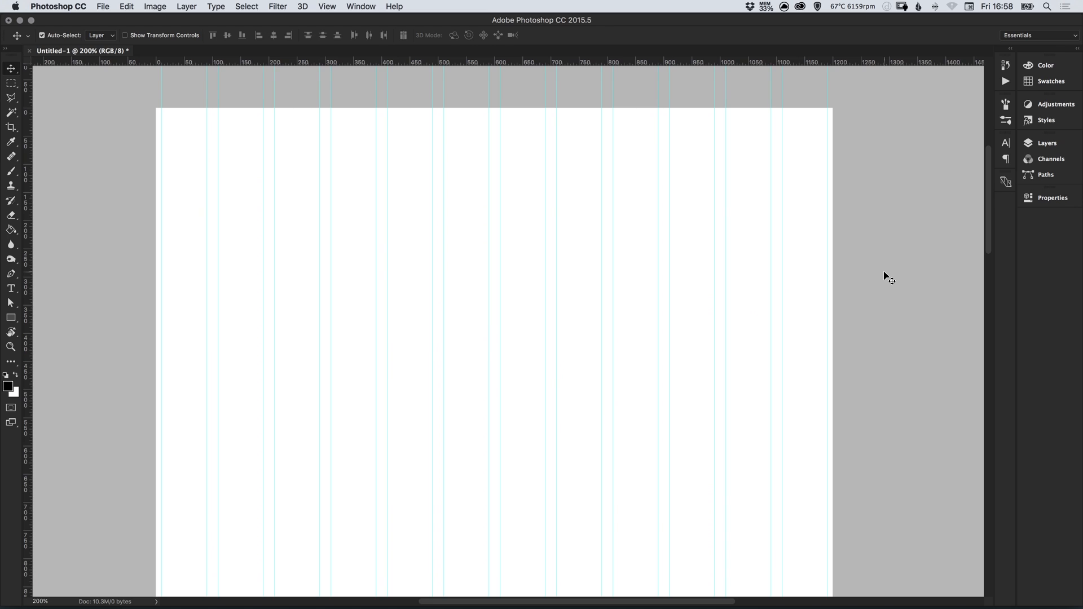